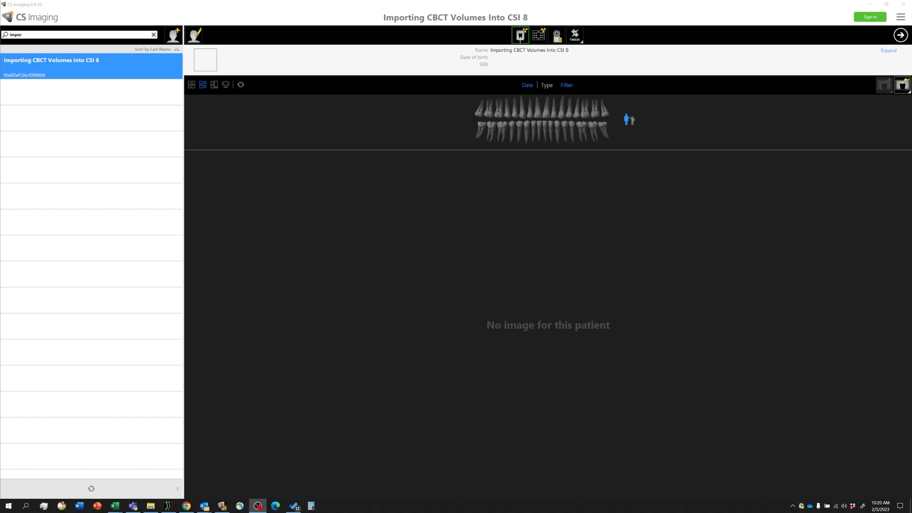
{"action": "mouse_move", "coordinate": [271, 309]}
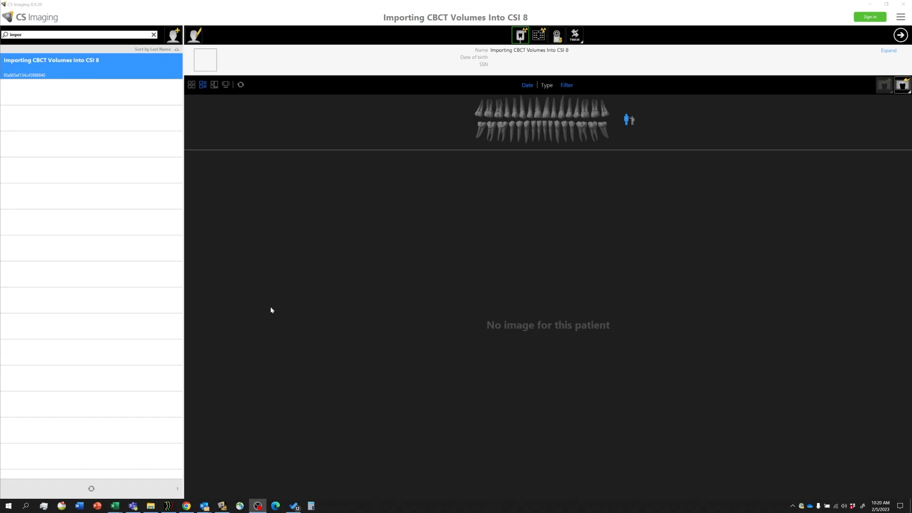
{"action": "mouse_move", "coordinate": [333, 255]}
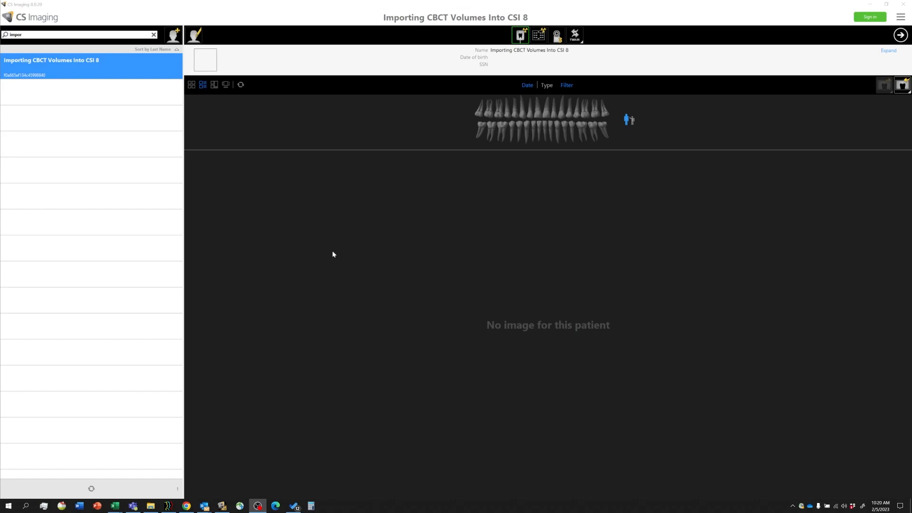
{"action": "mouse_move", "coordinate": [133, 277]}
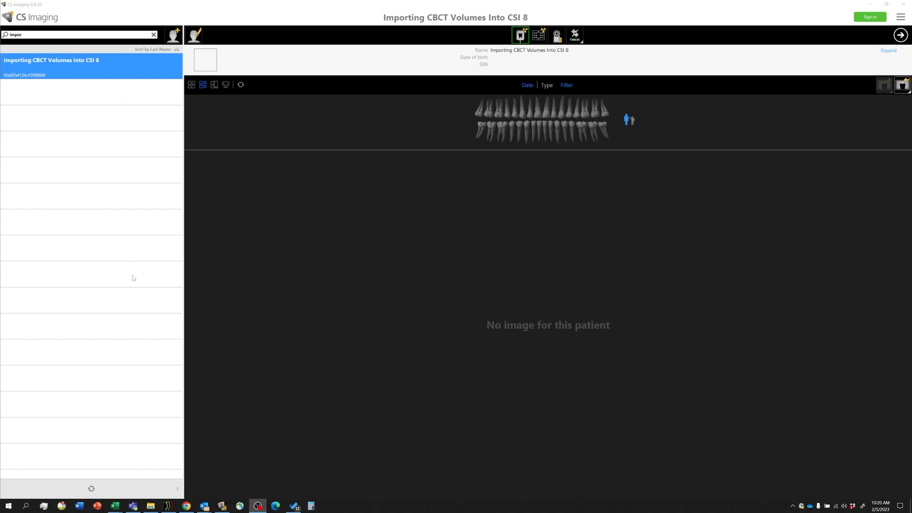
{"action": "mouse_move", "coordinate": [385, 327]}
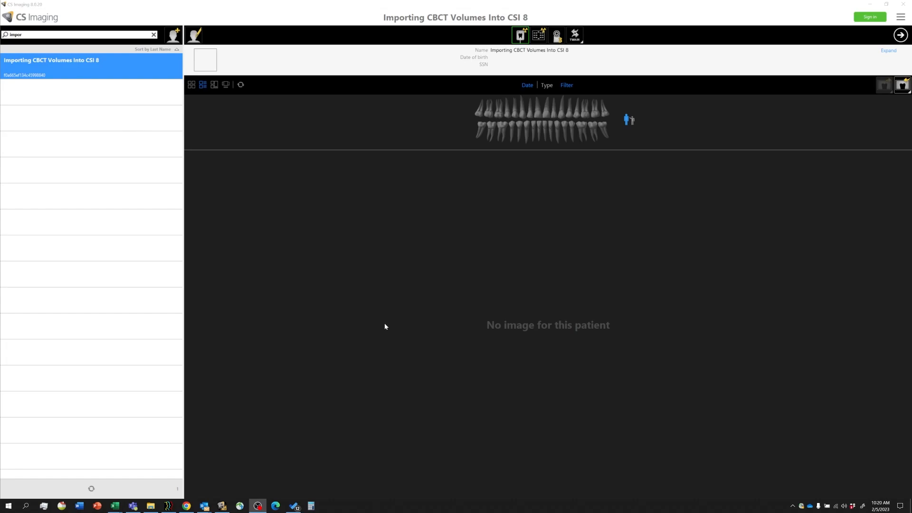
{"action": "mouse_move", "coordinate": [82, 98]}
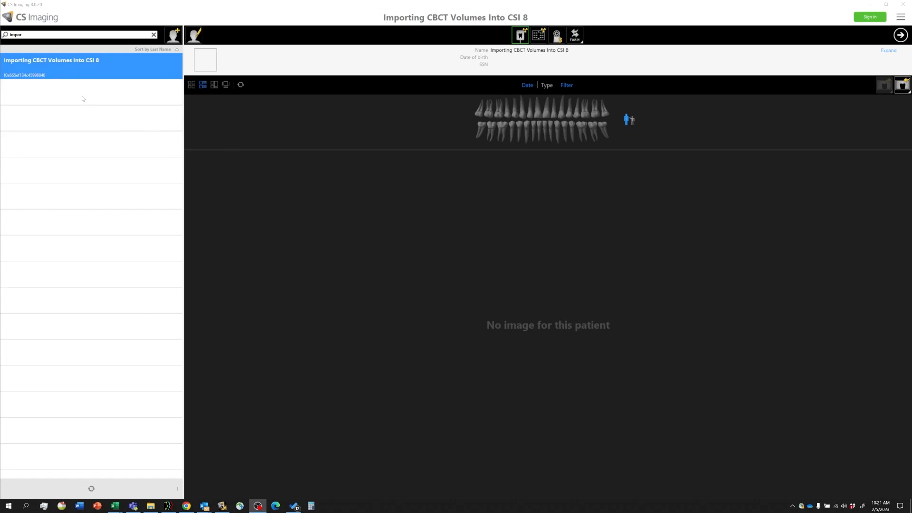
{"action": "mouse_move", "coordinate": [78, 95]}
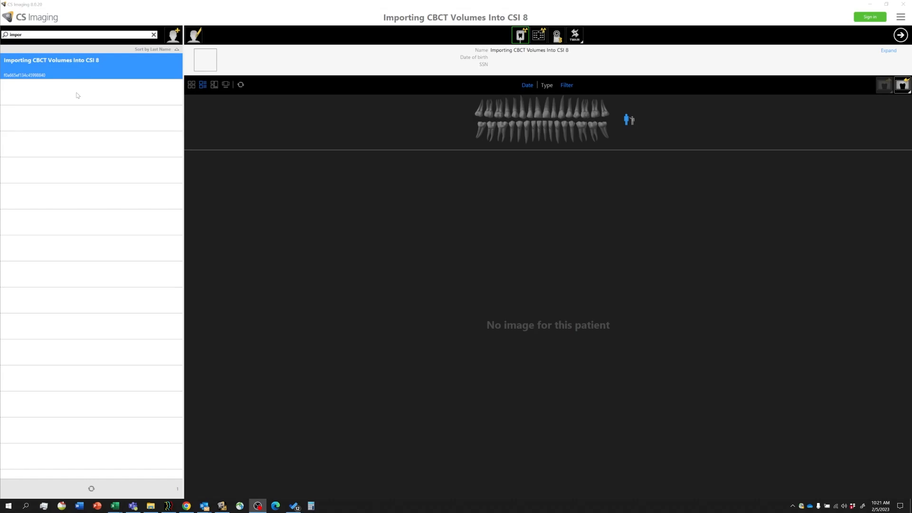
{"action": "mouse_move", "coordinate": [75, 169]}
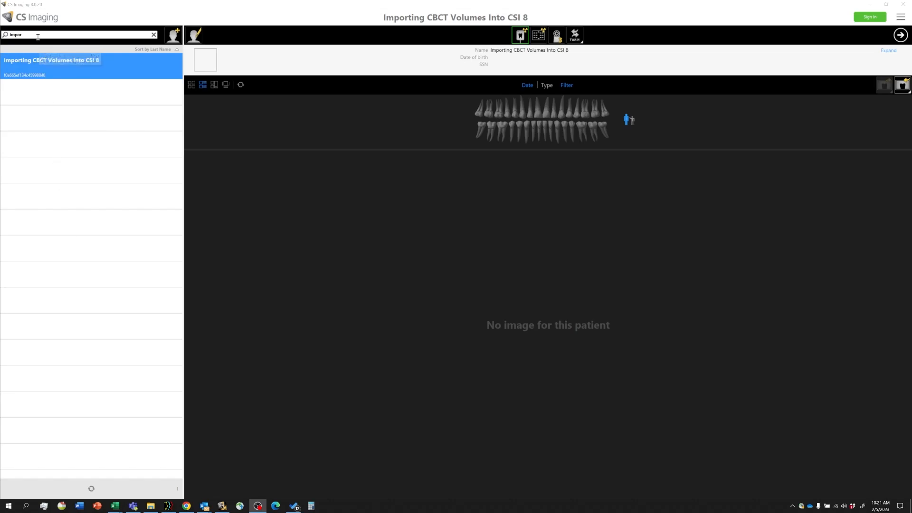
{"action": "mouse_move", "coordinate": [20, 67]}
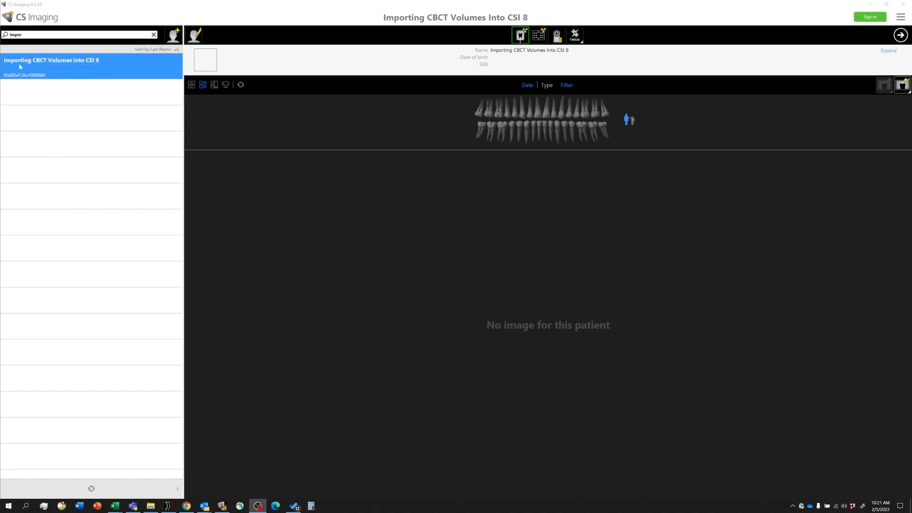
{"action": "mouse_move", "coordinate": [20, 69]}
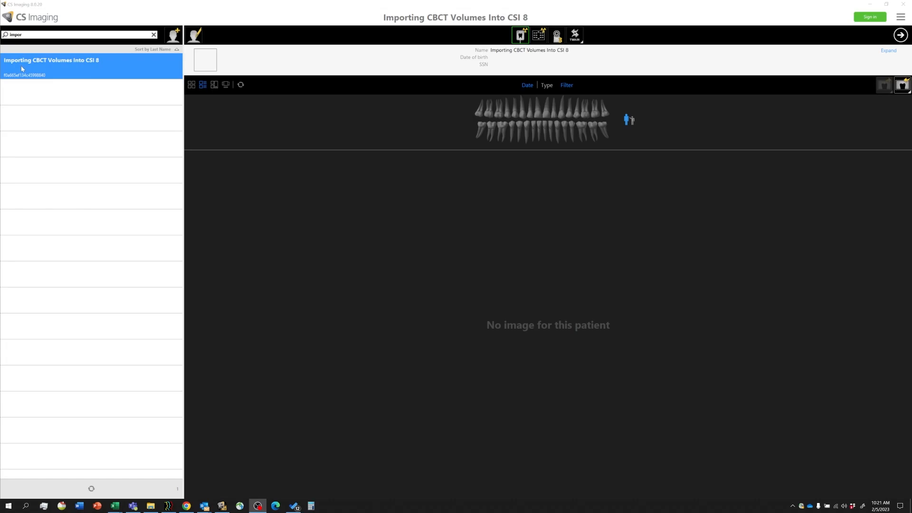
{"action": "mouse_move", "coordinate": [65, 69]}
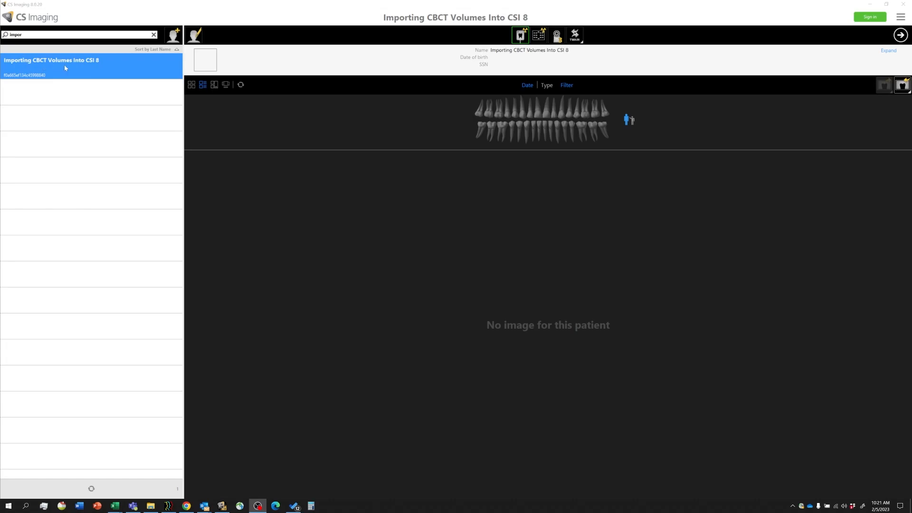
{"action": "mouse_move", "coordinate": [242, 215]}
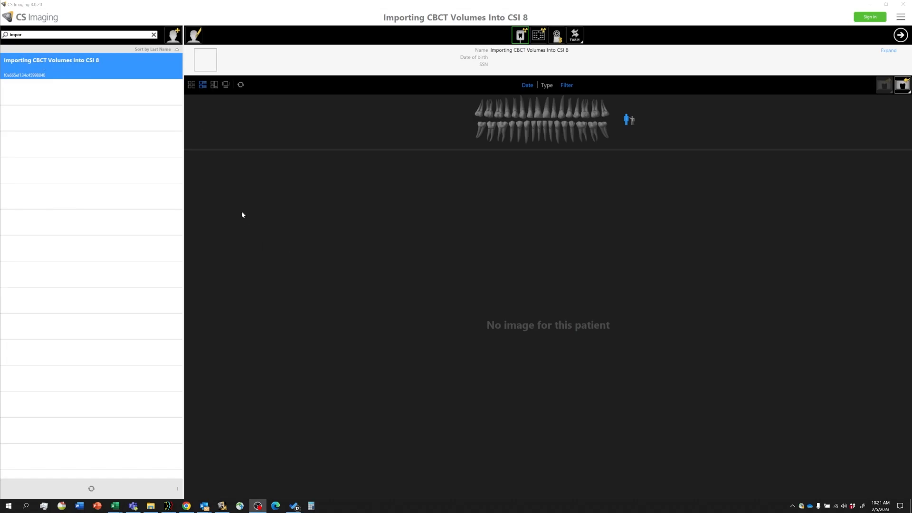
{"action": "mouse_move", "coordinate": [311, 215]}
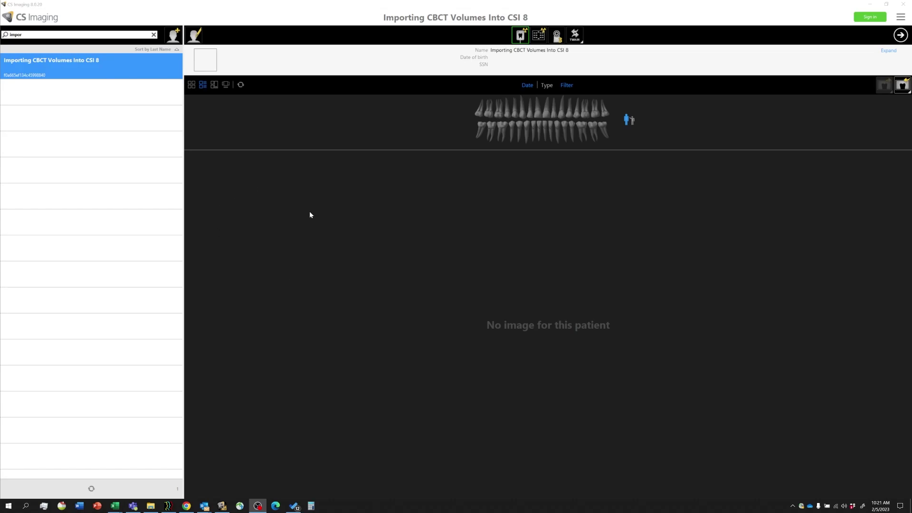
{"action": "mouse_move", "coordinate": [278, 266]}
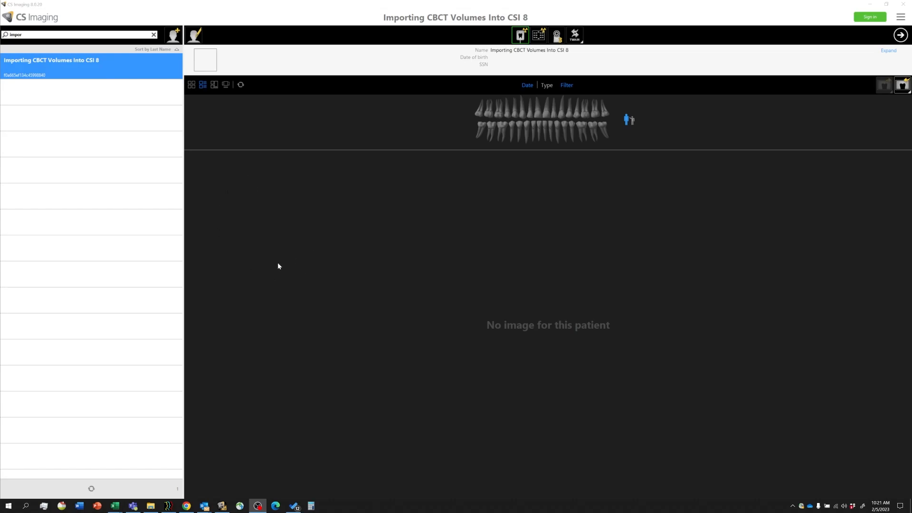
{"action": "mouse_move", "coordinate": [289, 204]}
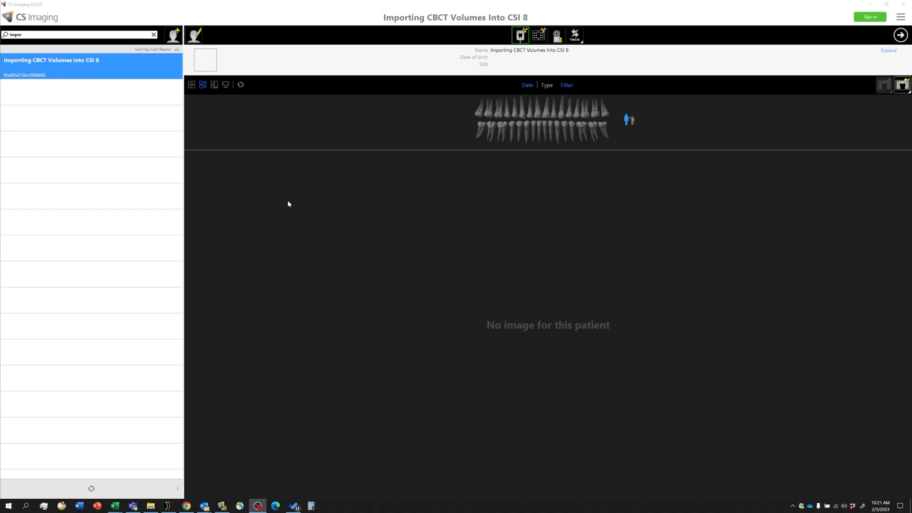
{"action": "mouse_move", "coordinate": [286, 216]}
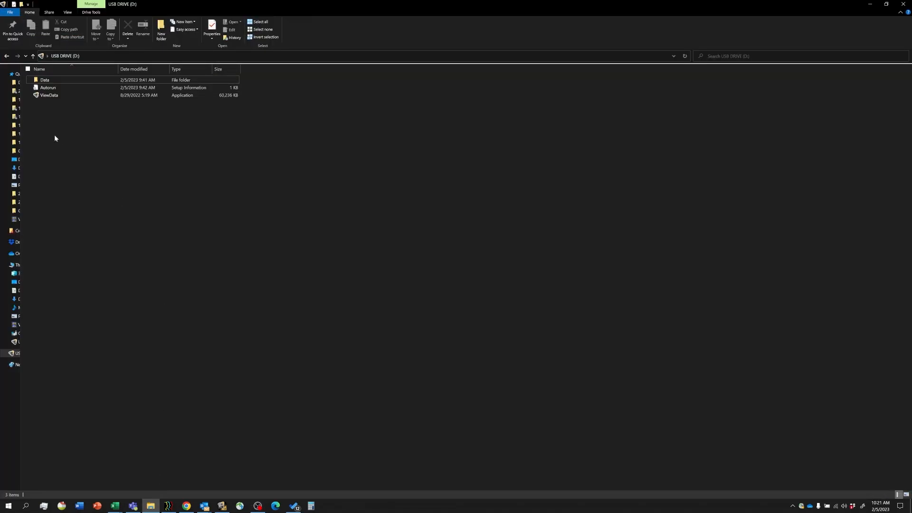
{"action": "mouse_move", "coordinate": [67, 96]}
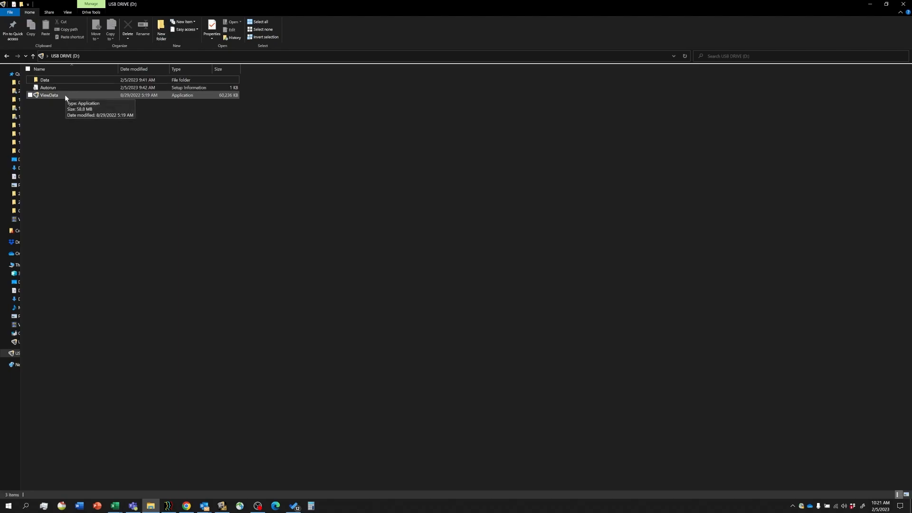
{"action": "mouse_move", "coordinate": [61, 98]}
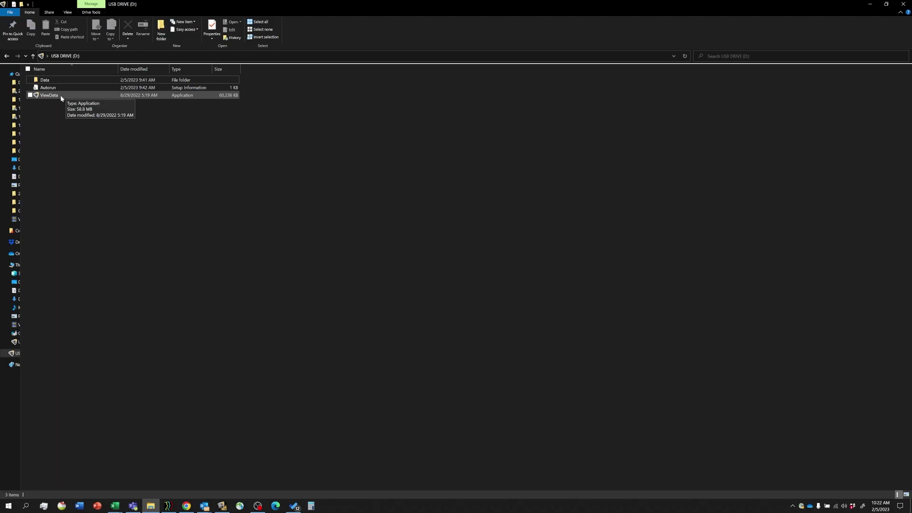
{"action": "mouse_move", "coordinate": [60, 98]}
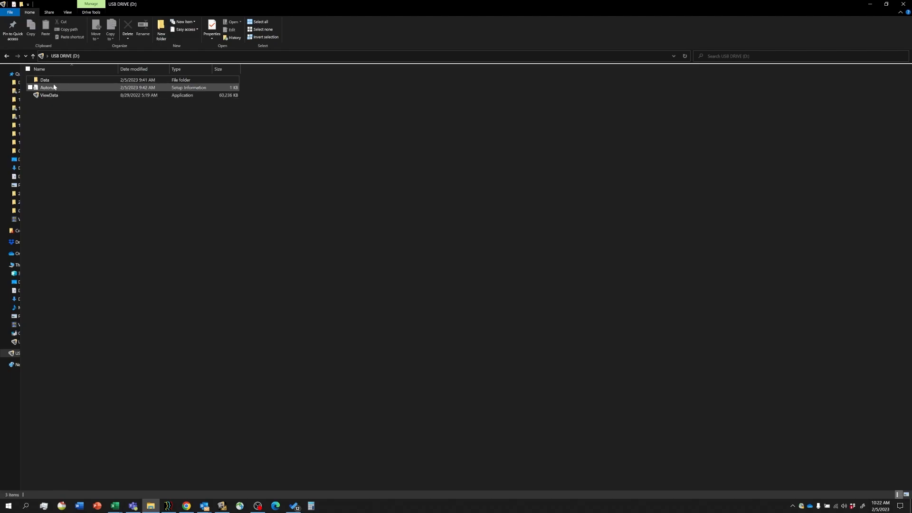
{"action": "double_click", "coordinate": [44, 80]}
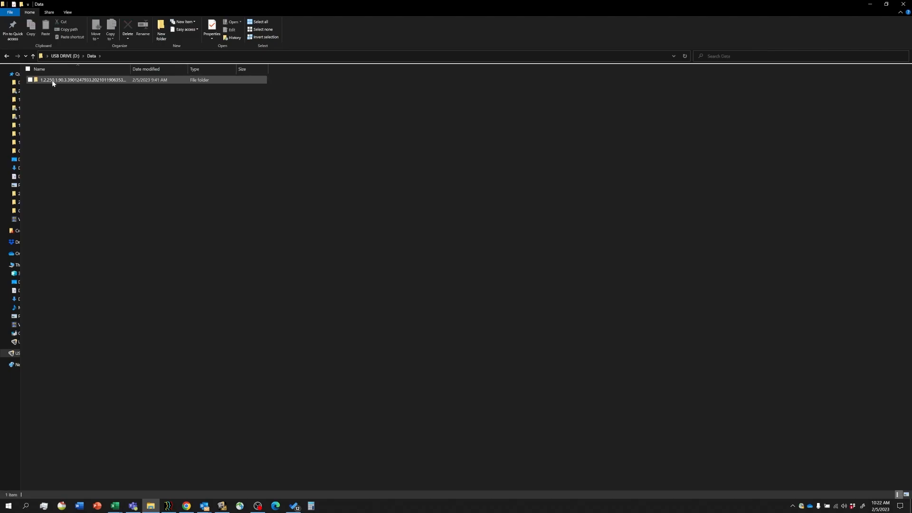
{"action": "double_click", "coordinate": [66, 79]}
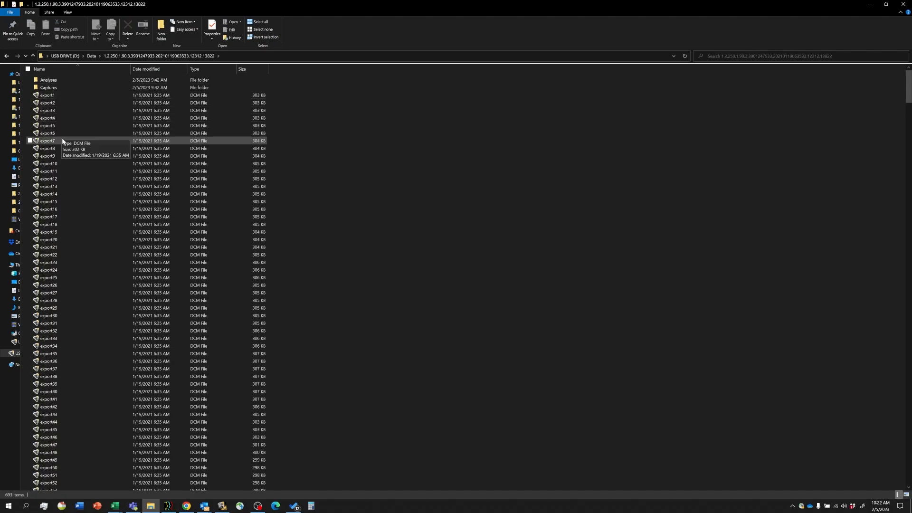
{"action": "mouse_move", "coordinate": [73, 222]}
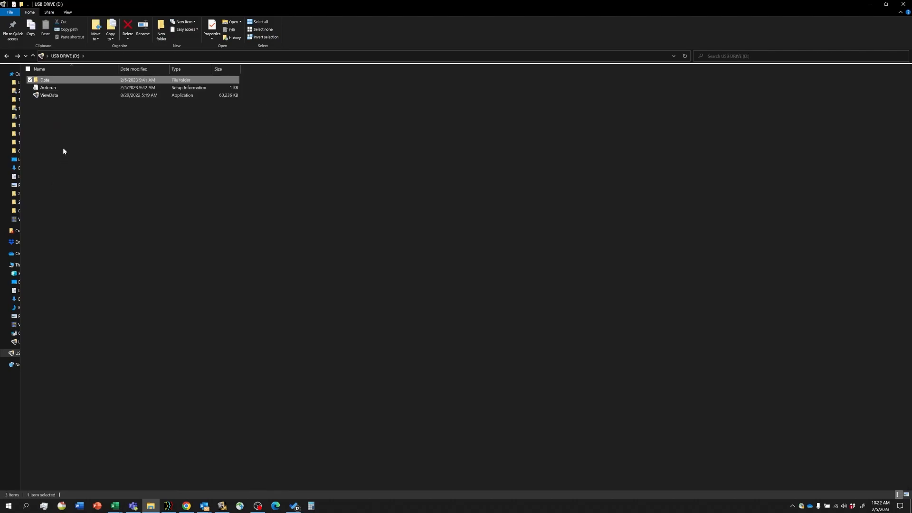
{"action": "mouse_move", "coordinate": [154, 220]}
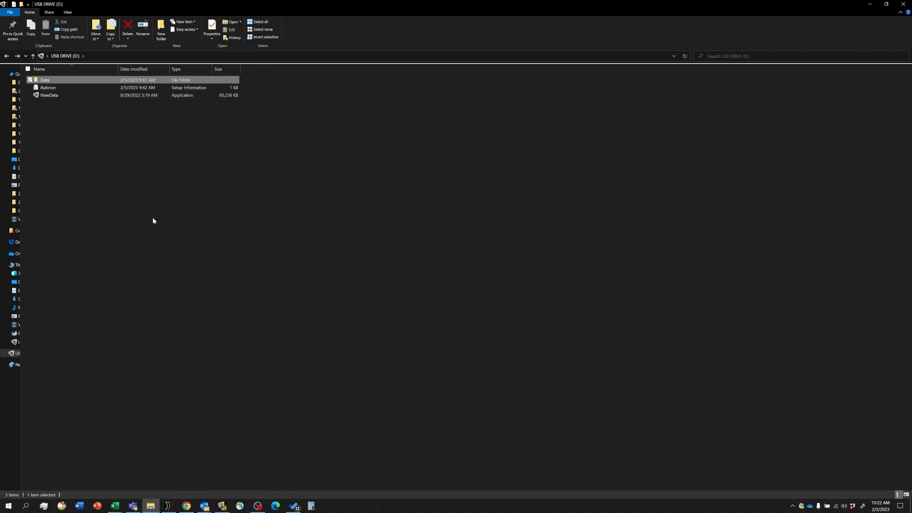
{"action": "mouse_move", "coordinate": [231, 509]}
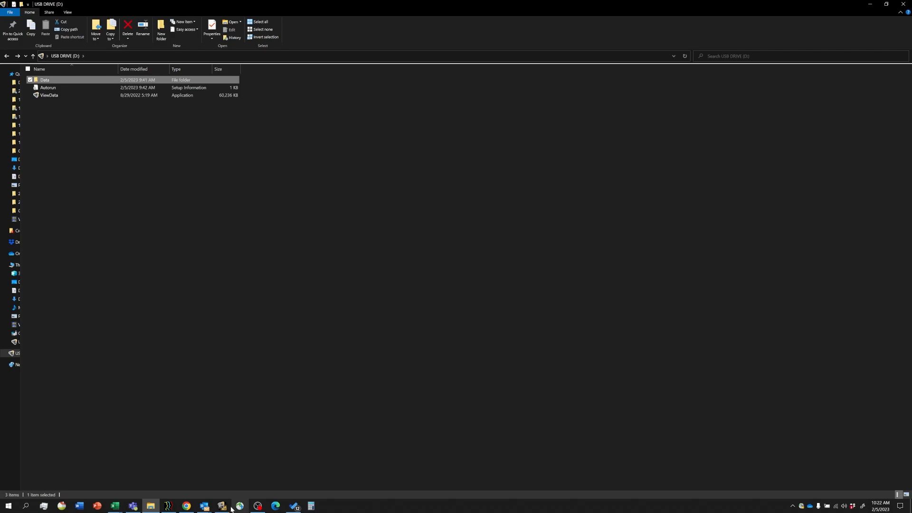
Step: Return to the CS Imaging patient record and bring up the import options list
{"action": "left_click", "coordinate": [223, 506]}
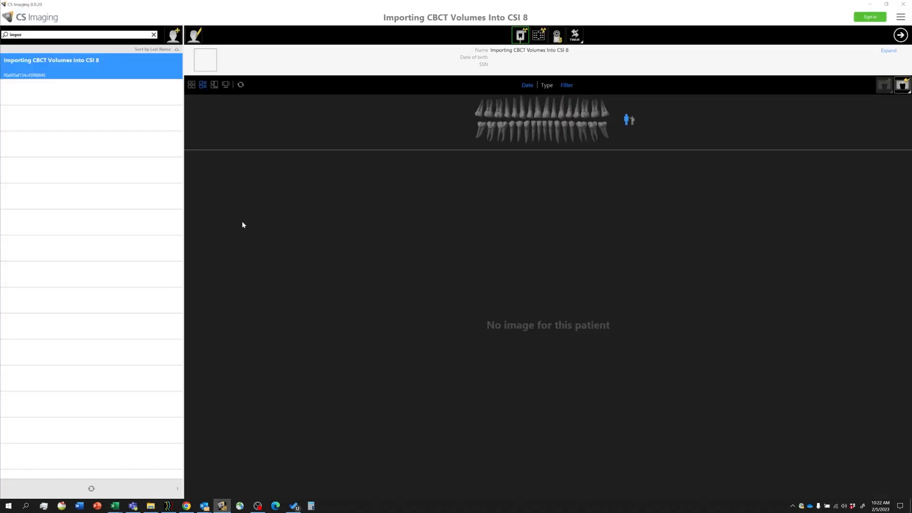
{"action": "mouse_move", "coordinate": [270, 133]}
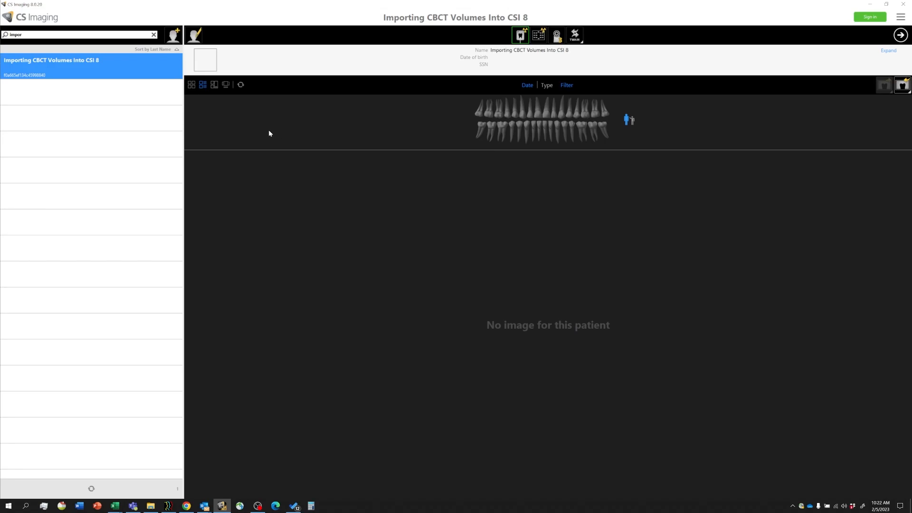
{"action": "mouse_move", "coordinate": [350, 217]}
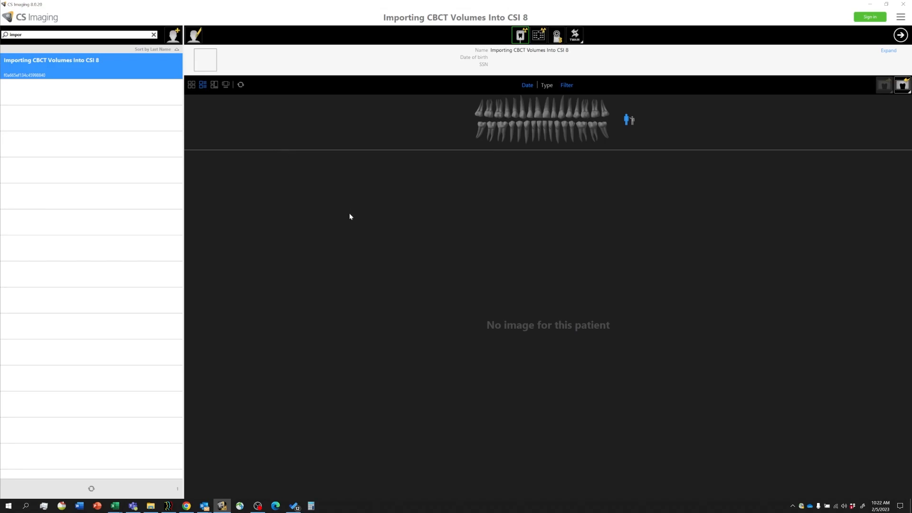
{"action": "mouse_move", "coordinate": [847, 135]}
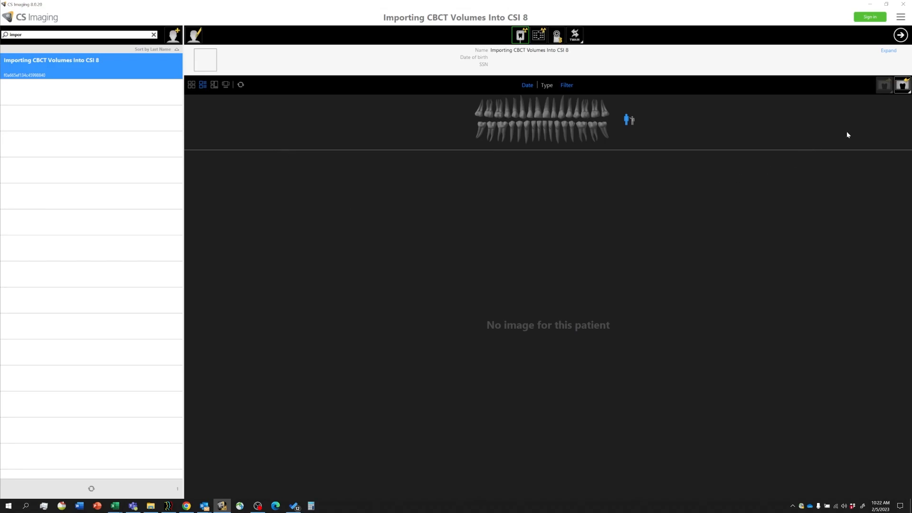
{"action": "mouse_move", "coordinate": [902, 86]}
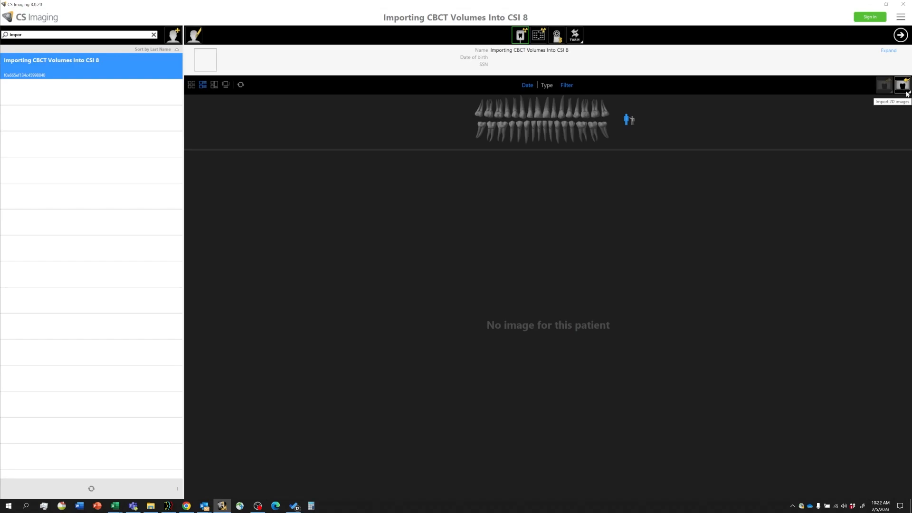
{"action": "mouse_move", "coordinate": [908, 83]}
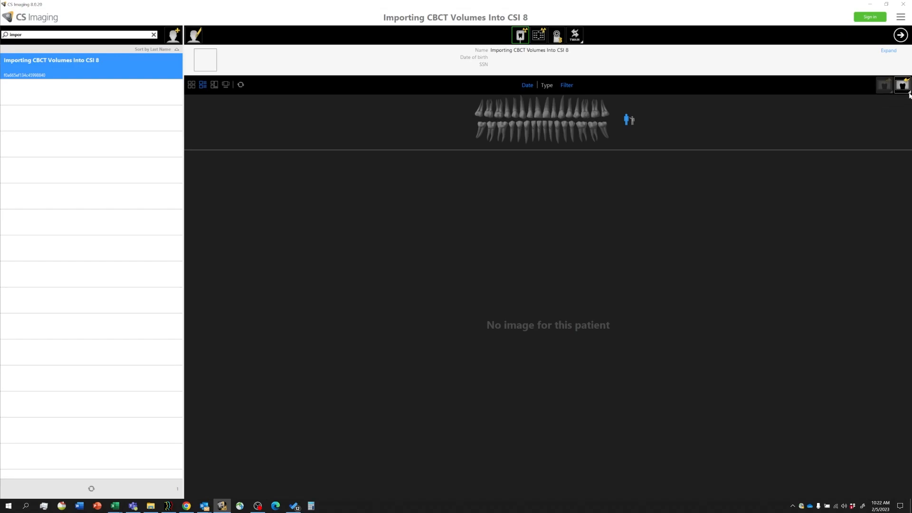
{"action": "left_click", "coordinate": [902, 85]}
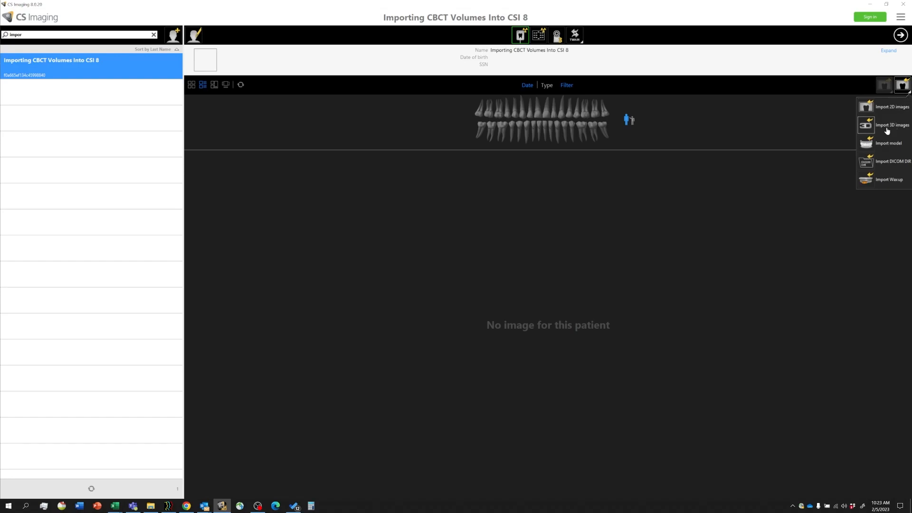
Step: Import 3D images from the numbered volume folder under USB DRIVE > Data into the record
{"action": "left_click", "coordinate": [892, 125]}
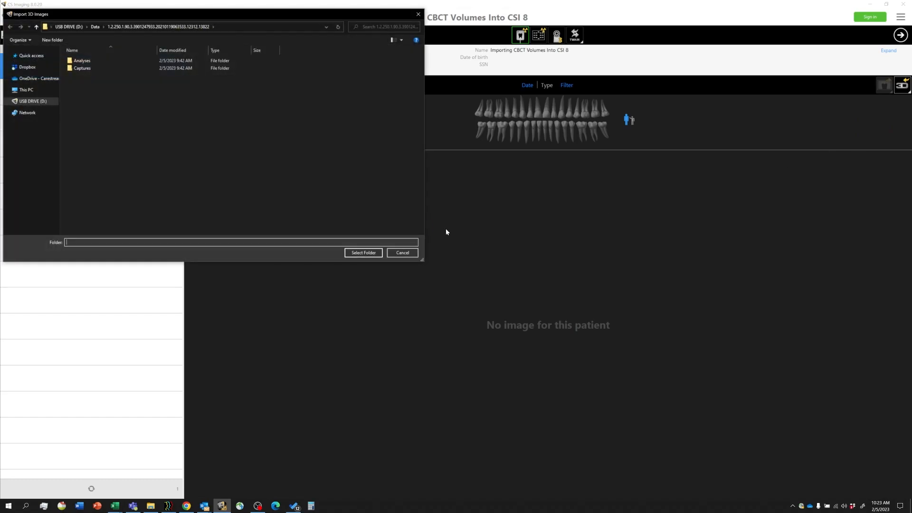
{"action": "left_click", "coordinate": [98, 27]}
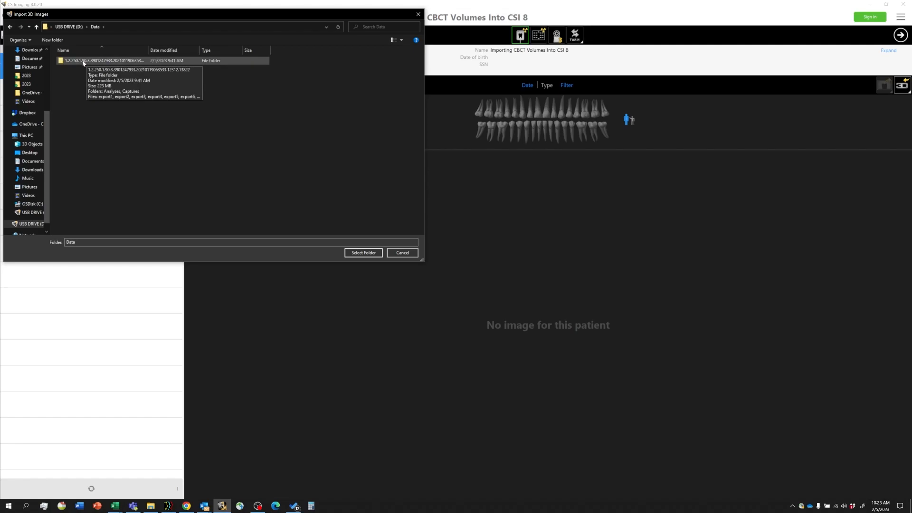
{"action": "left_click", "coordinate": [114, 61]}
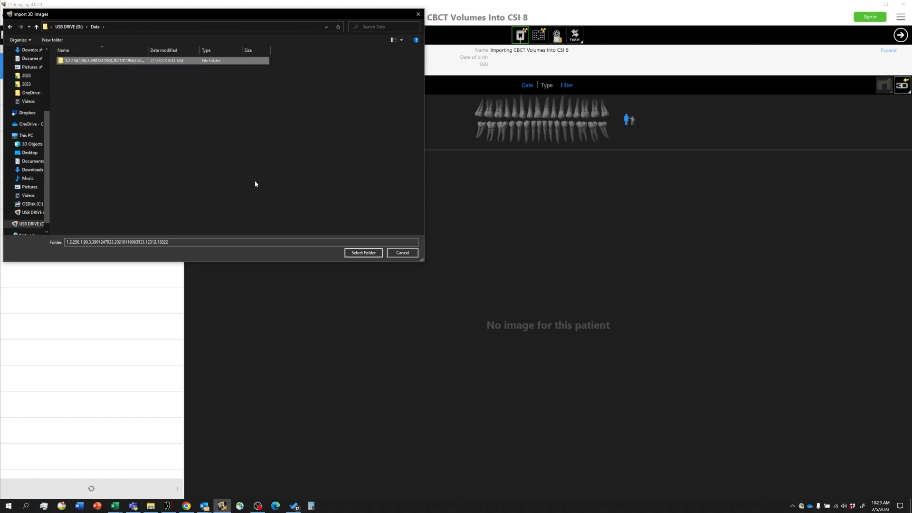
{"action": "left_click", "coordinate": [363, 253]}
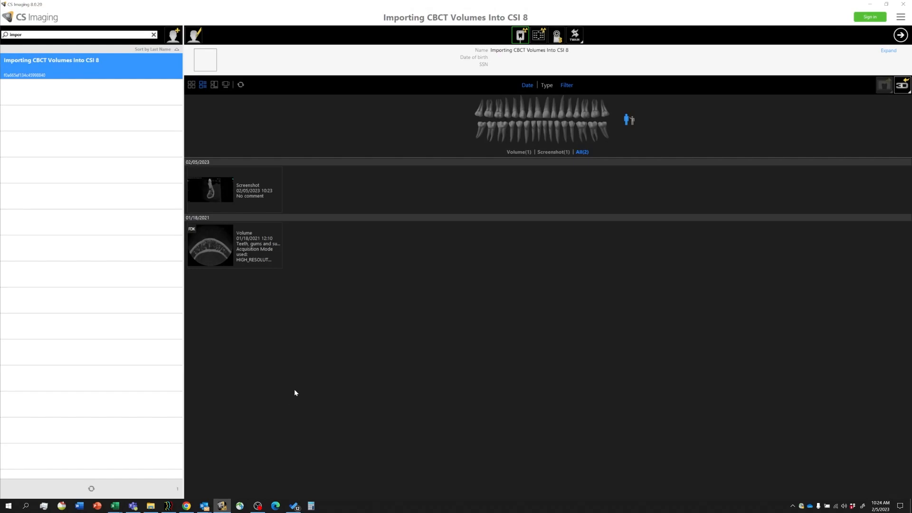
{"action": "mouse_move", "coordinate": [272, 297]}
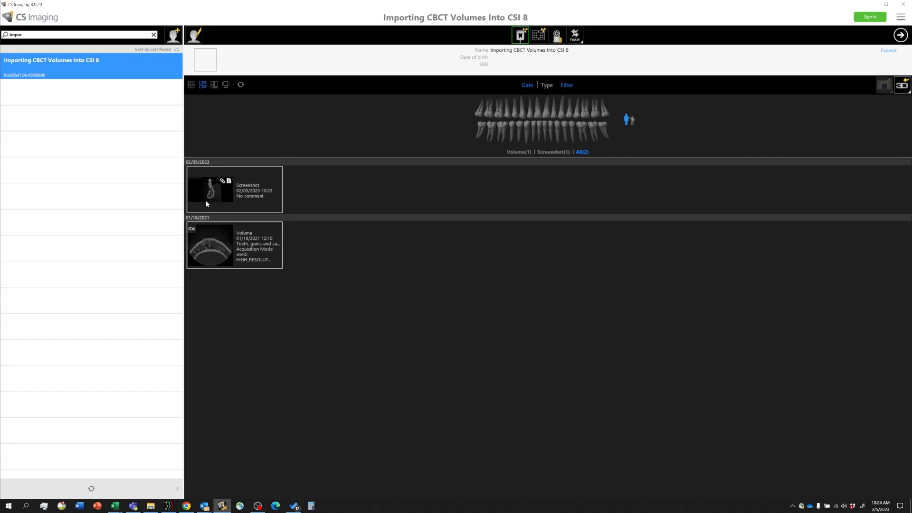
{"action": "mouse_move", "coordinate": [213, 201]}
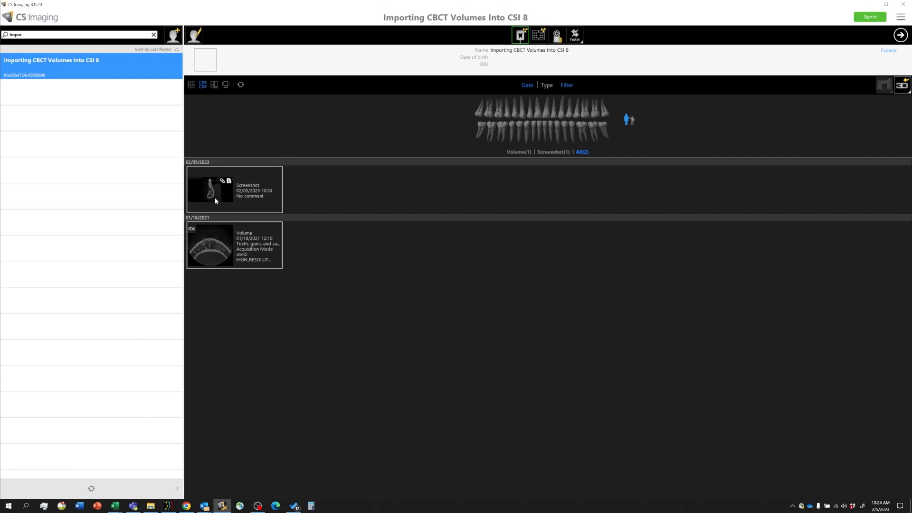
{"action": "mouse_move", "coordinate": [321, 314]}
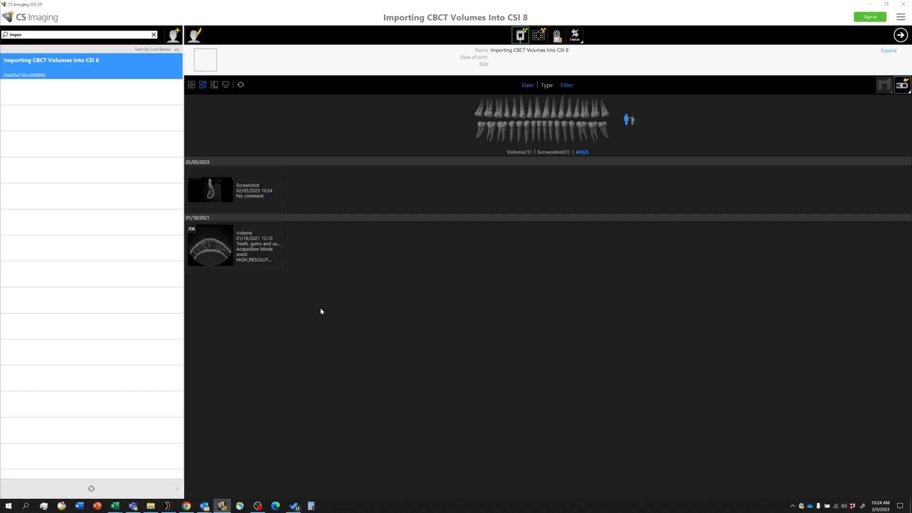
{"action": "mouse_move", "coordinate": [309, 317]}
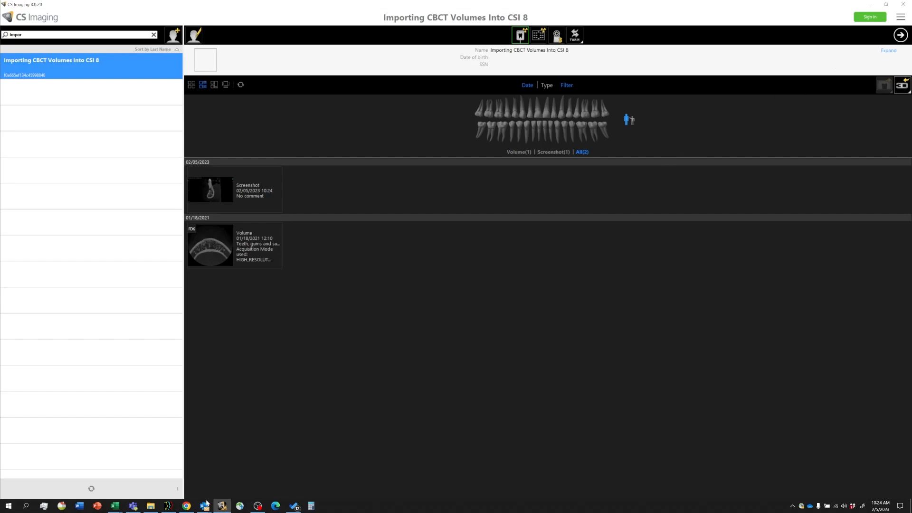
Step: In File Explorer, browse into Data and the numbered volume folder on the USB drive
{"action": "left_click", "coordinate": [152, 506]}
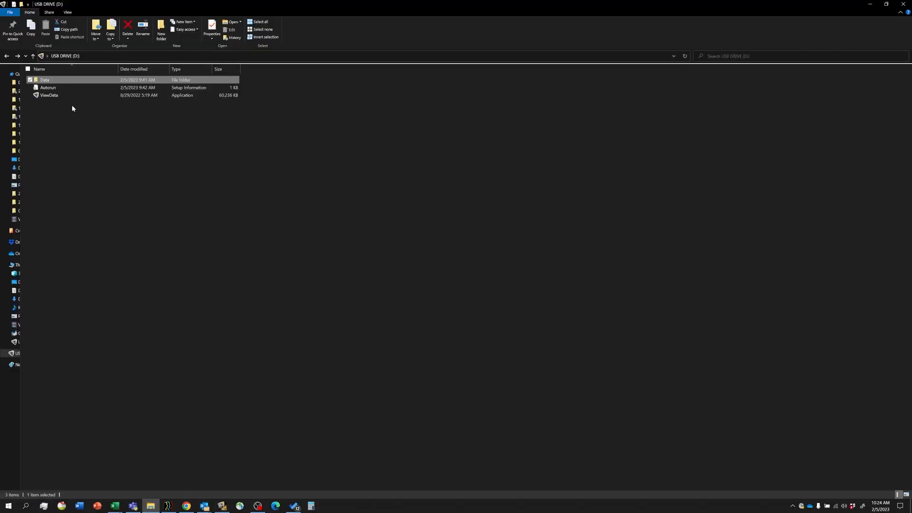
{"action": "double_click", "coordinate": [43, 80]}
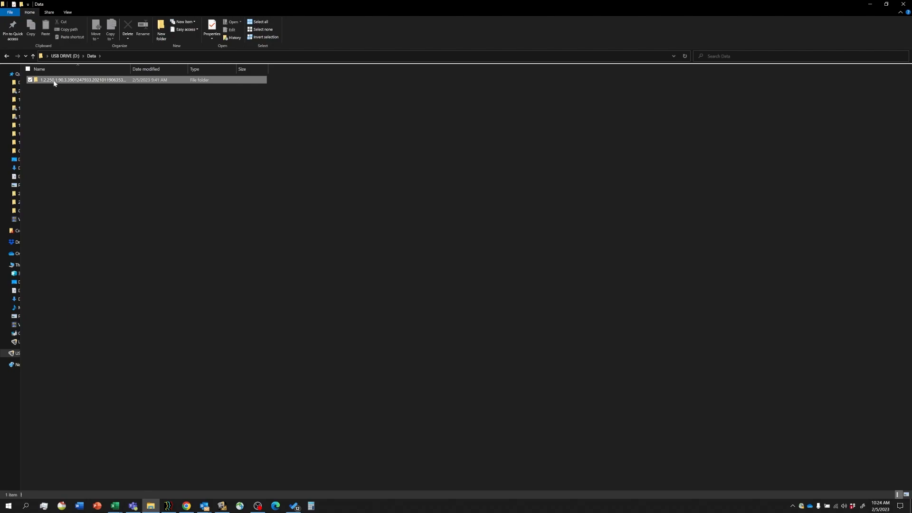
{"action": "double_click", "coordinate": [71, 80]}
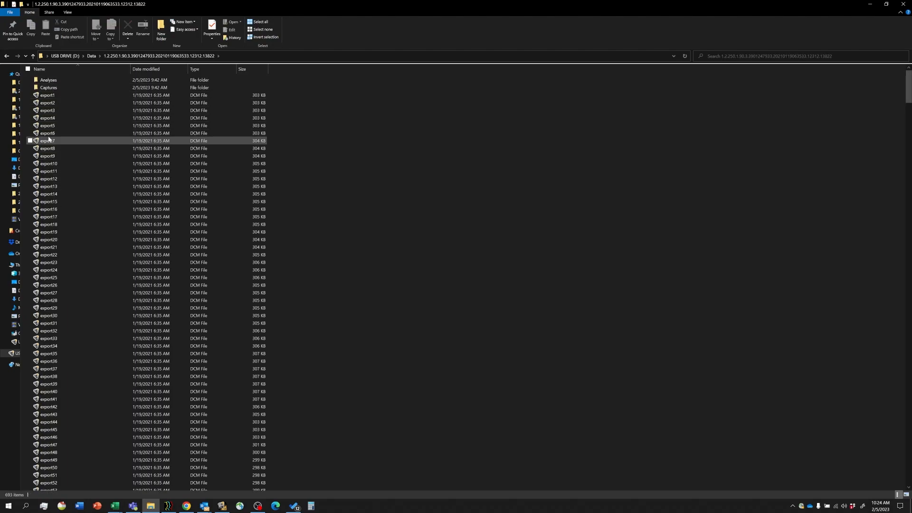
{"action": "left_click", "coordinate": [91, 55]}
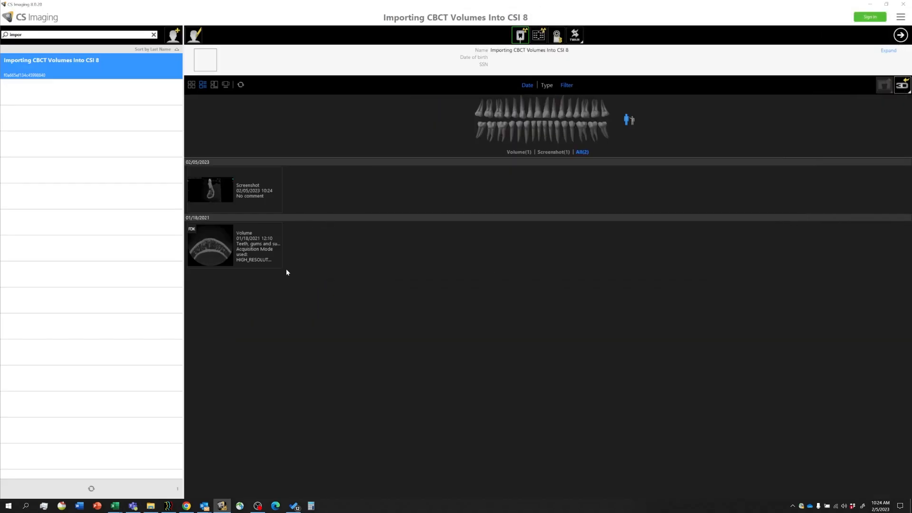
{"action": "mouse_move", "coordinate": [258, 219]}
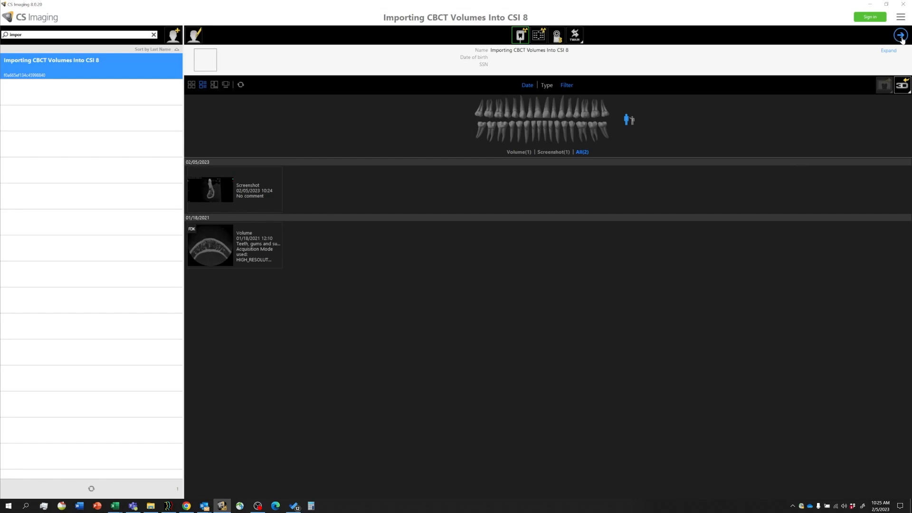
{"action": "mouse_move", "coordinate": [901, 36]}
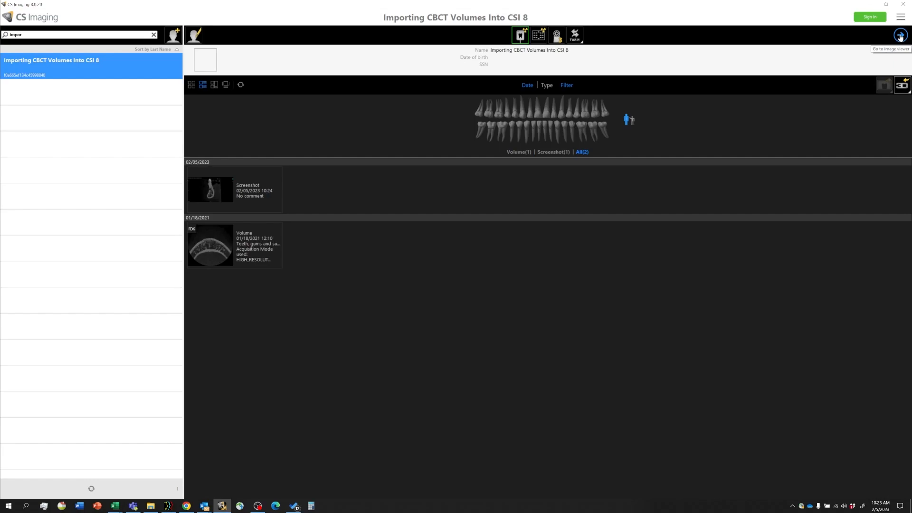
Step: Switch from the patient record to the CS Imaging image viewer
{"action": "left_click", "coordinate": [900, 34]}
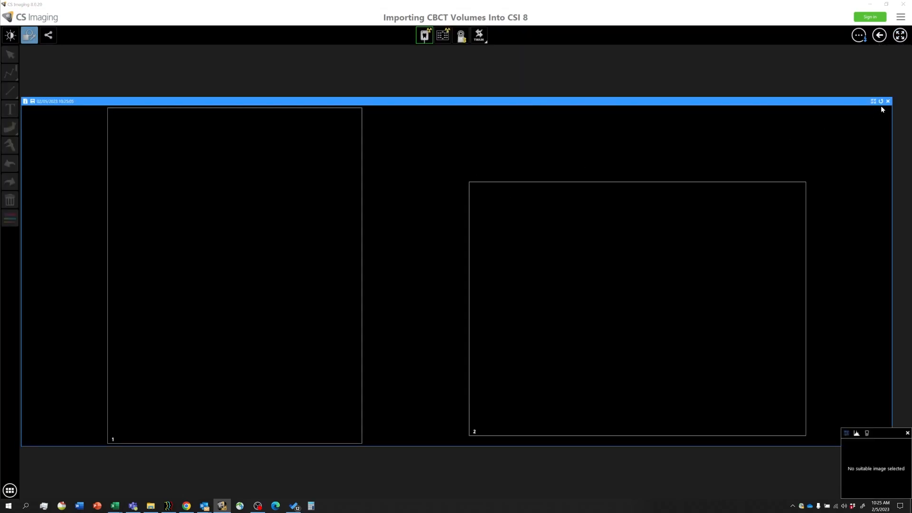
Step: Close the empty two-frame image layout and bring File Explorer to the front
{"action": "left_click", "coordinate": [887, 101]}
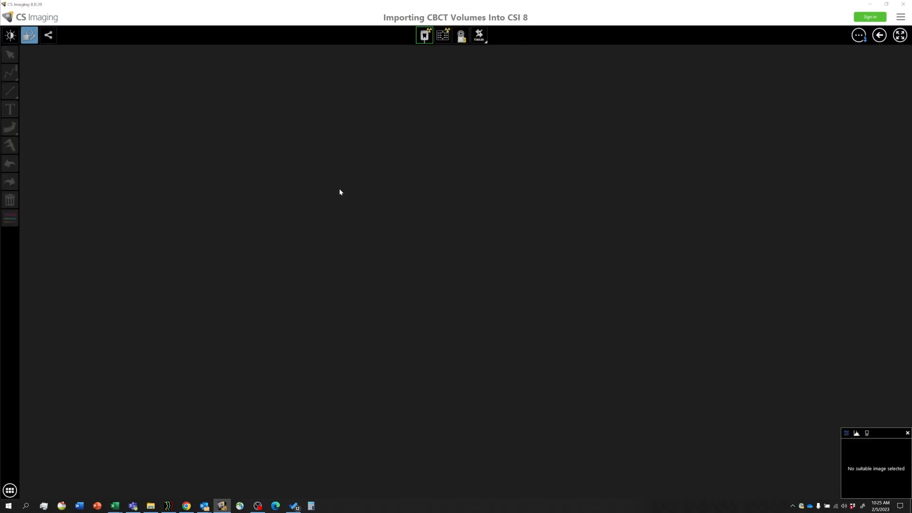
{"action": "mouse_move", "coordinate": [475, 234]}
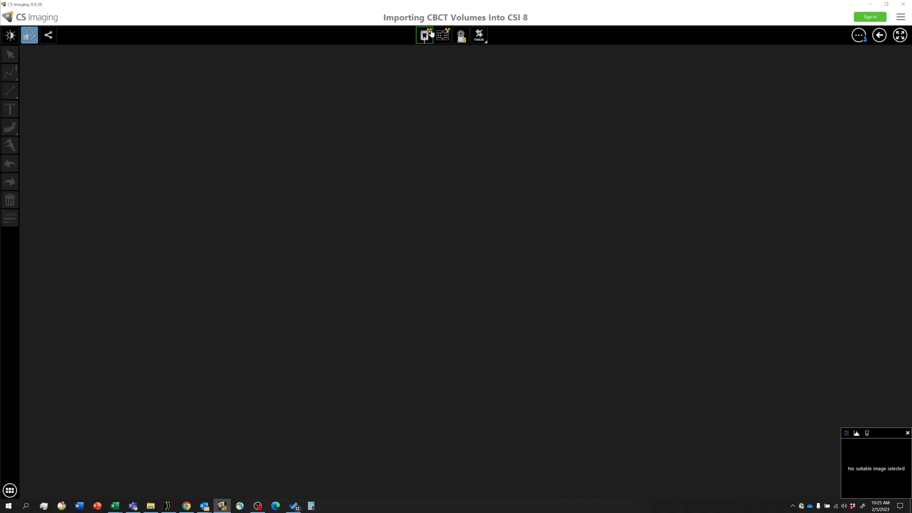
{"action": "mouse_move", "coordinate": [424, 37]}
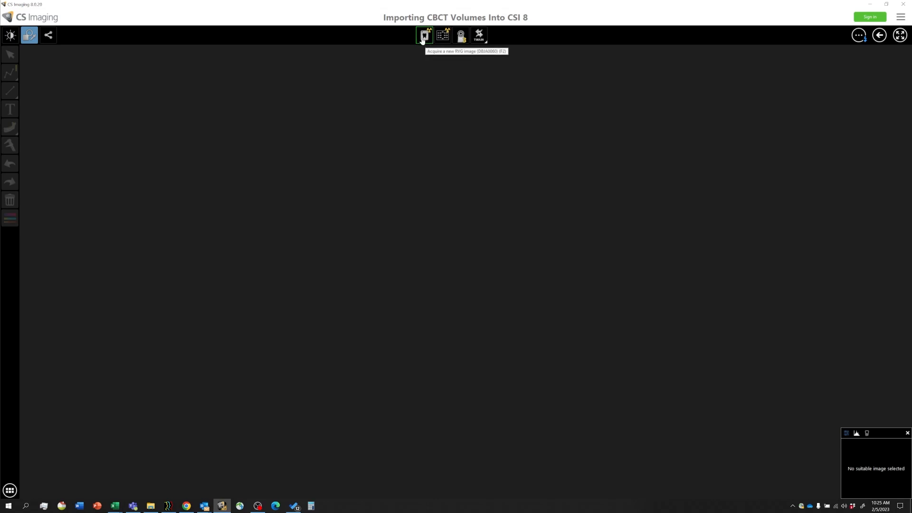
{"action": "mouse_move", "coordinate": [459, 37]}
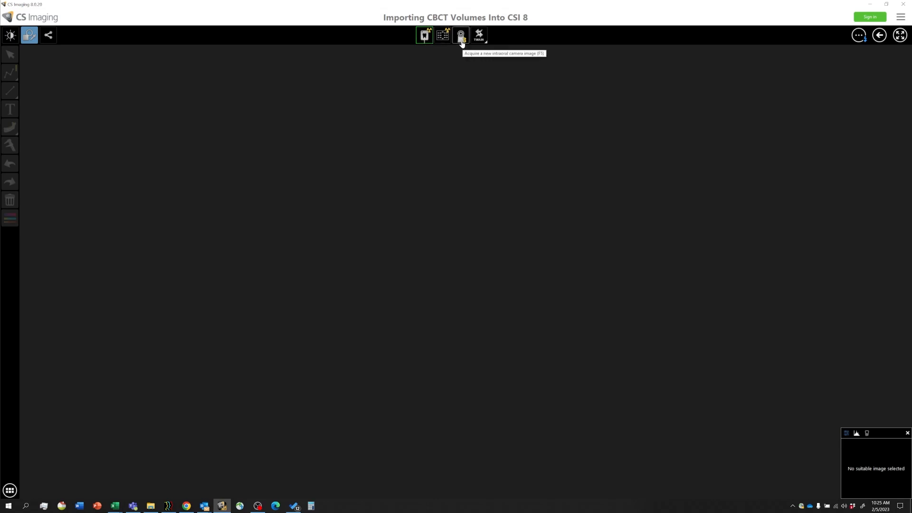
{"action": "mouse_move", "coordinate": [586, 165]}
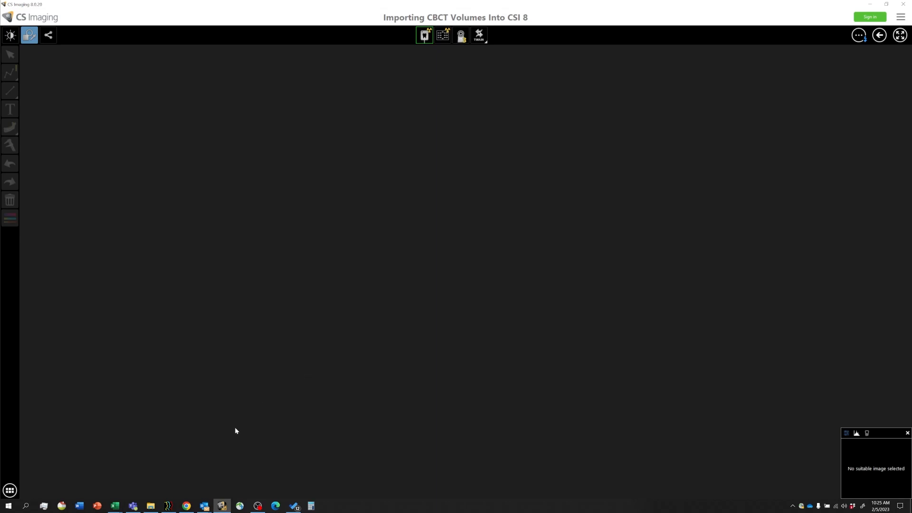
{"action": "left_click", "coordinate": [150, 506]}
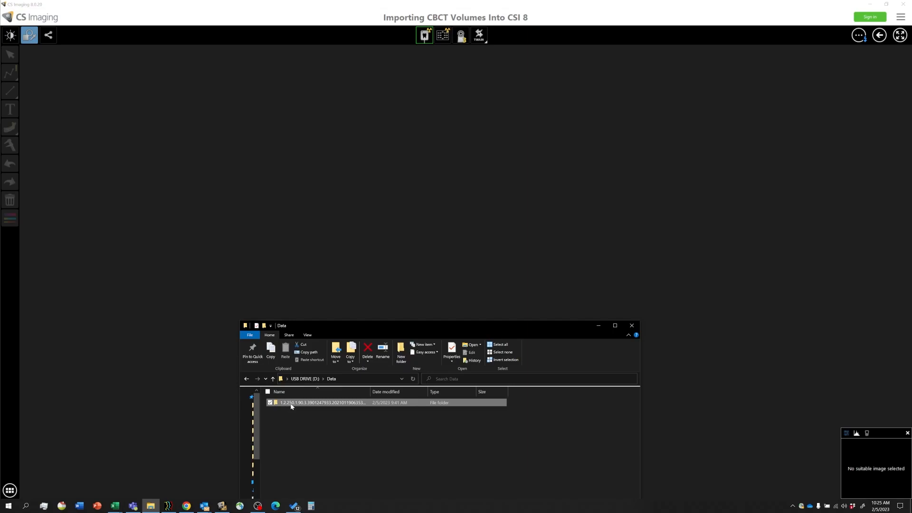
{"action": "mouse_move", "coordinate": [297, 405]}
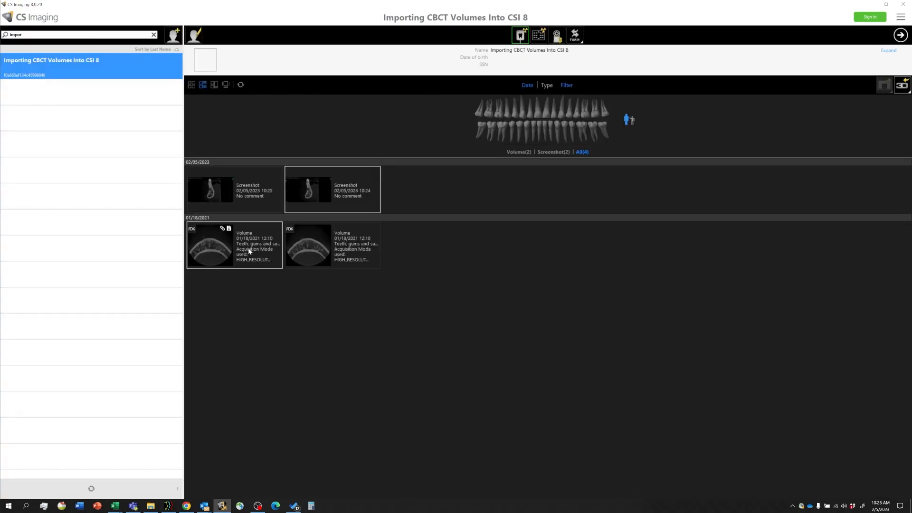
{"action": "left_click", "coordinate": [316, 245]}
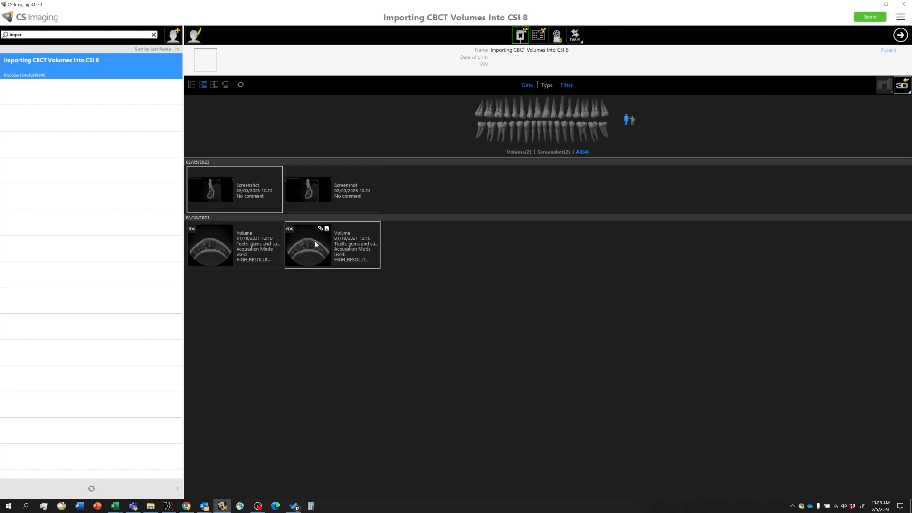
{"action": "mouse_move", "coordinate": [316, 245]}
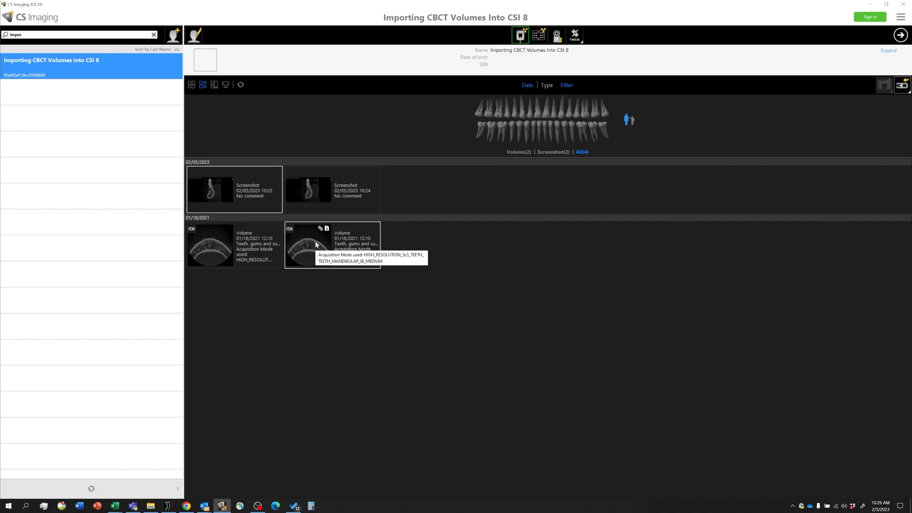